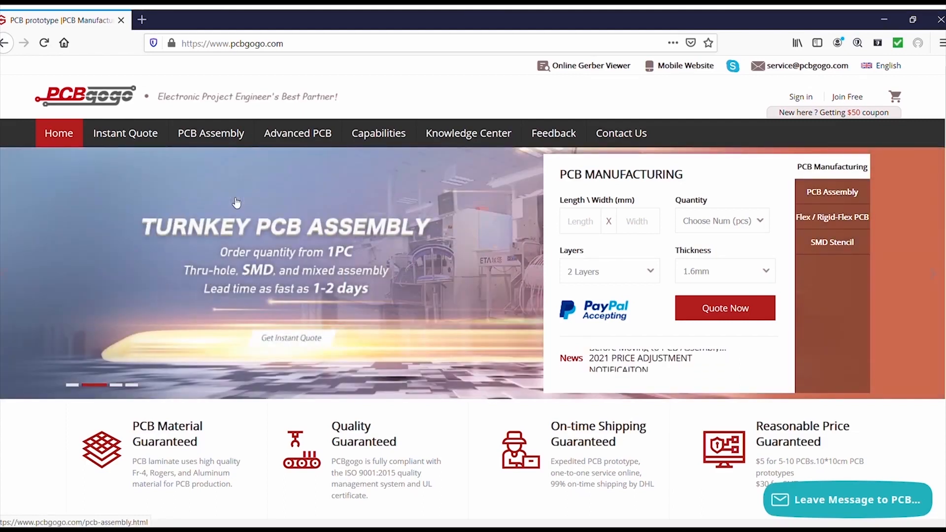
Scroll down the PCBgogo home page toward the Quote Now entry for PCB fabrication.
{"action": "scroll", "scroll_direction": "down", "scroll_amount": 3}
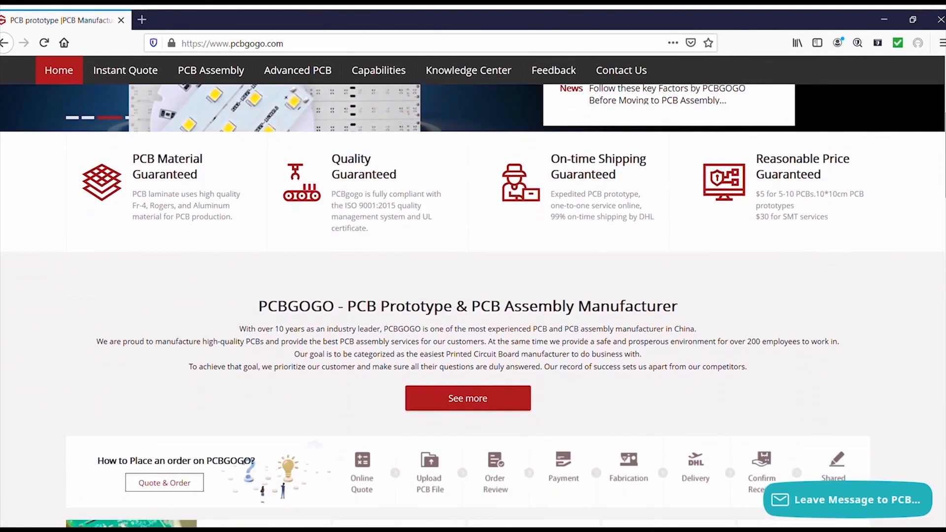
{"action": "scroll", "scroll_direction": "down", "scroll_amount": 3}
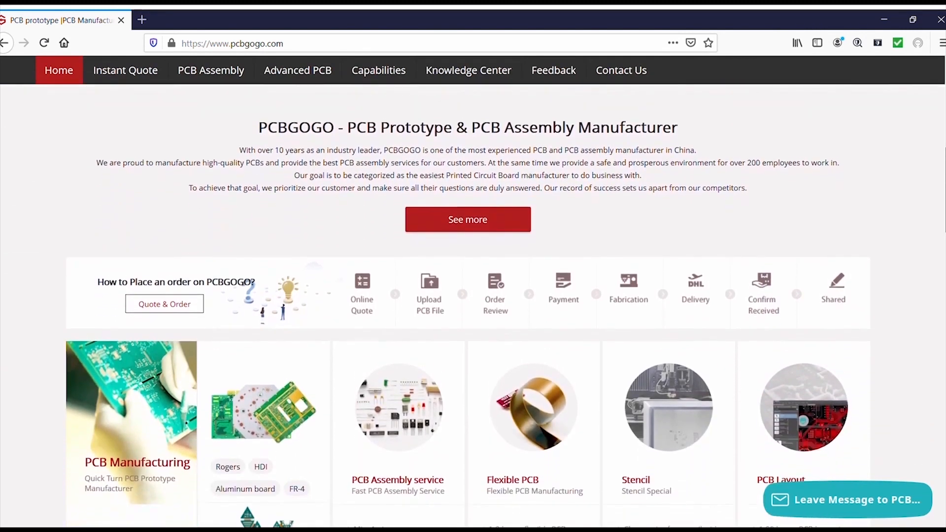
{"action": "scroll", "scroll_direction": "down", "scroll_amount": 3}
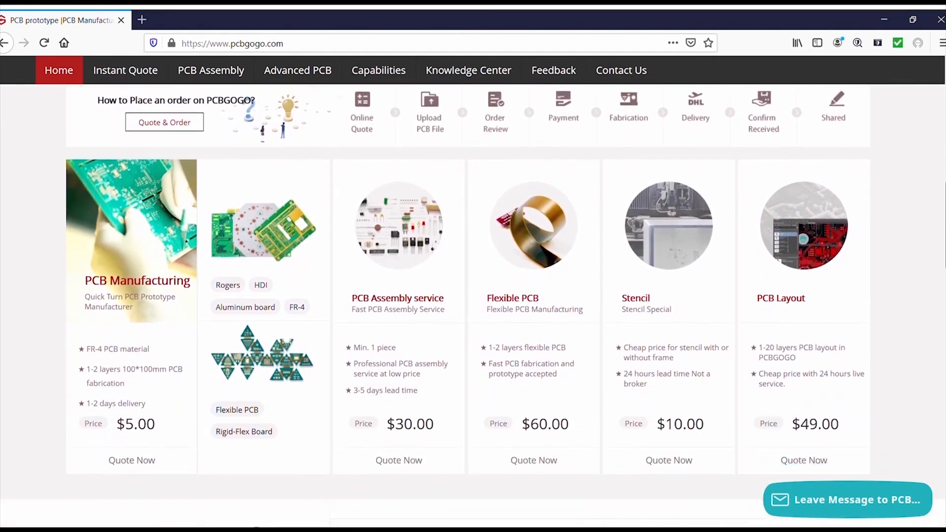
{"action": "scroll", "scroll_direction": "down", "scroll_amount": 3}
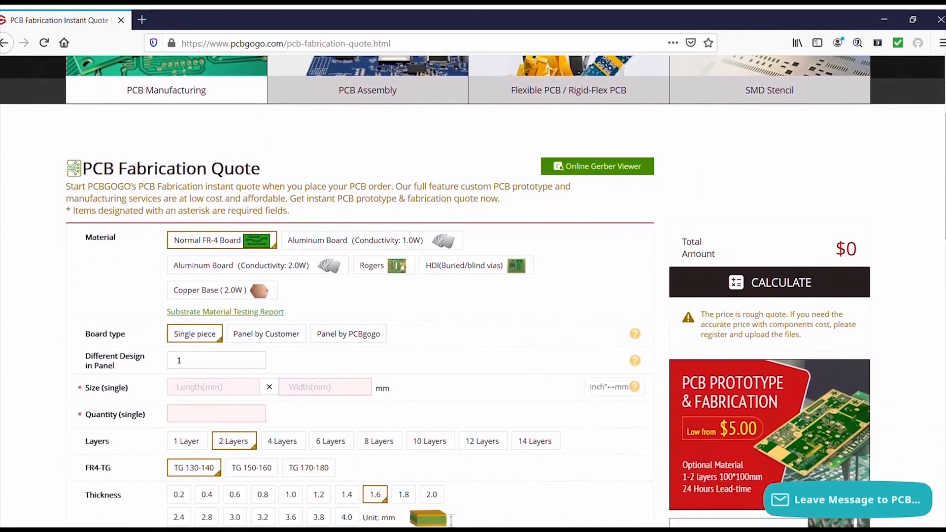
{"action": "scroll", "scroll_direction": "down", "scroll_amount": 3}
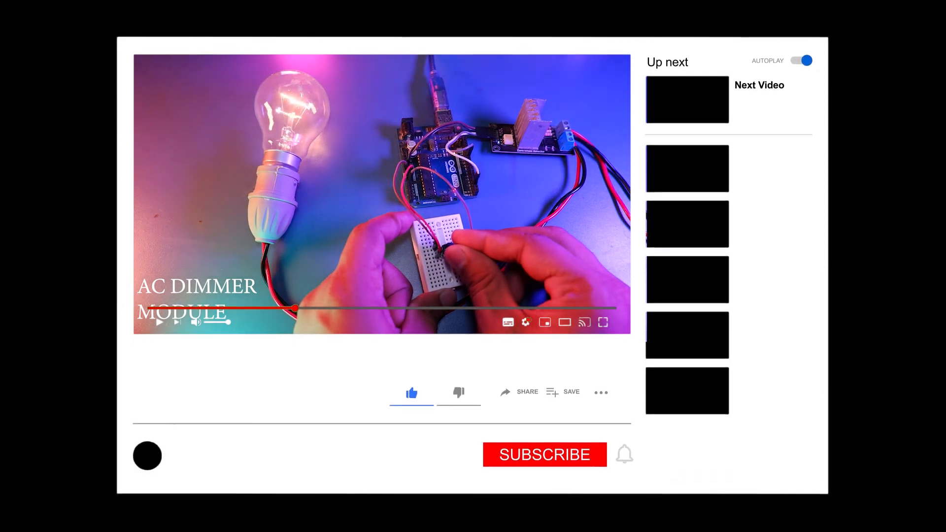
Bring up the AC_DIMMER_Bluetooth sketch with its TimerOne zero-cross dimming code.
{"action": "left_click", "coordinate": [544, 454]}
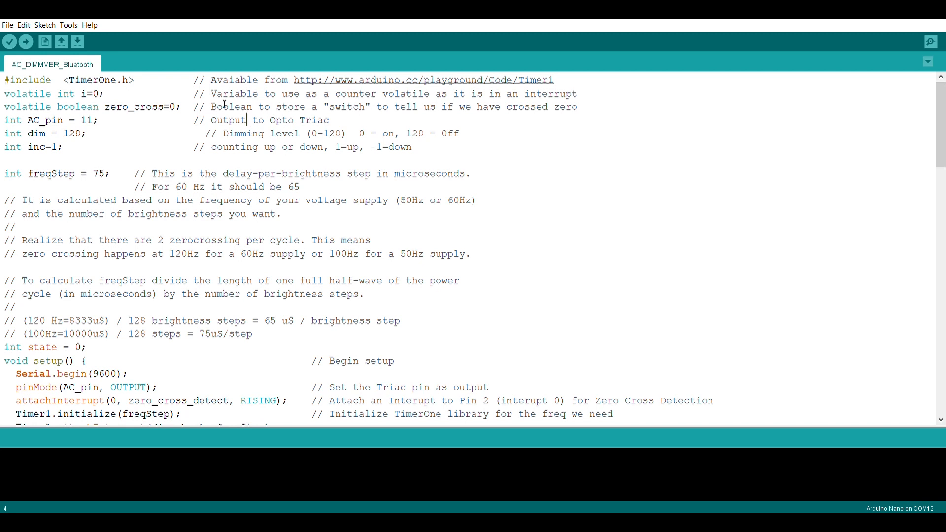
{"action": "scroll", "scroll_direction": "down", "scroll_amount": 3}
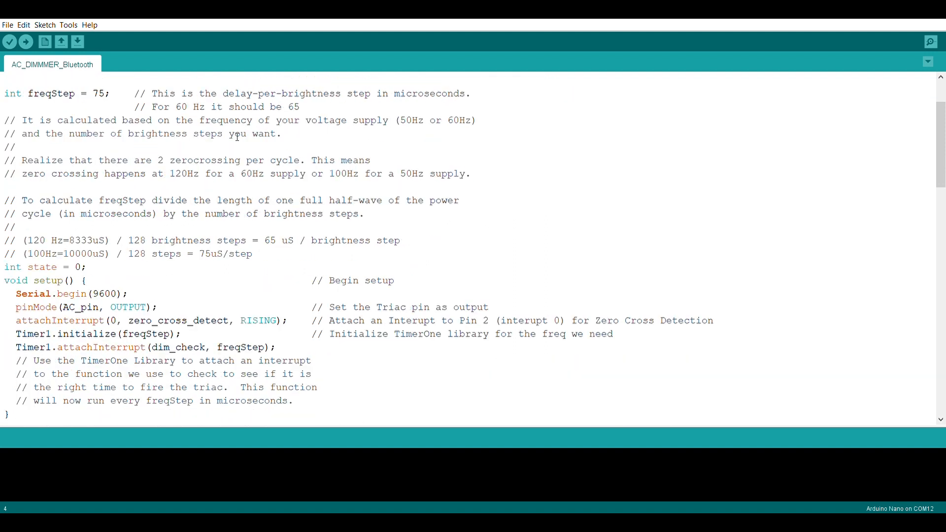
{"action": "scroll", "scroll_direction": "down", "scroll_amount": 3}
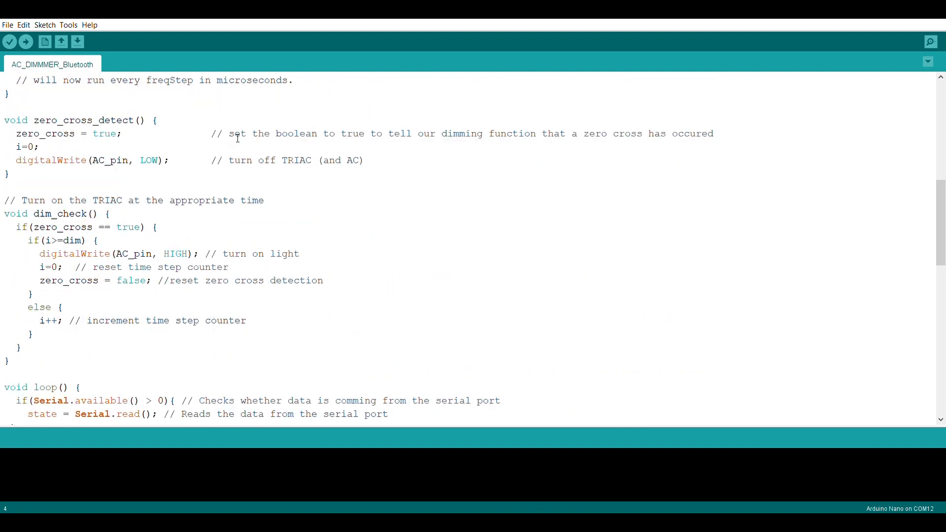
{"action": "scroll", "scroll_direction": "down", "scroll_amount": 3}
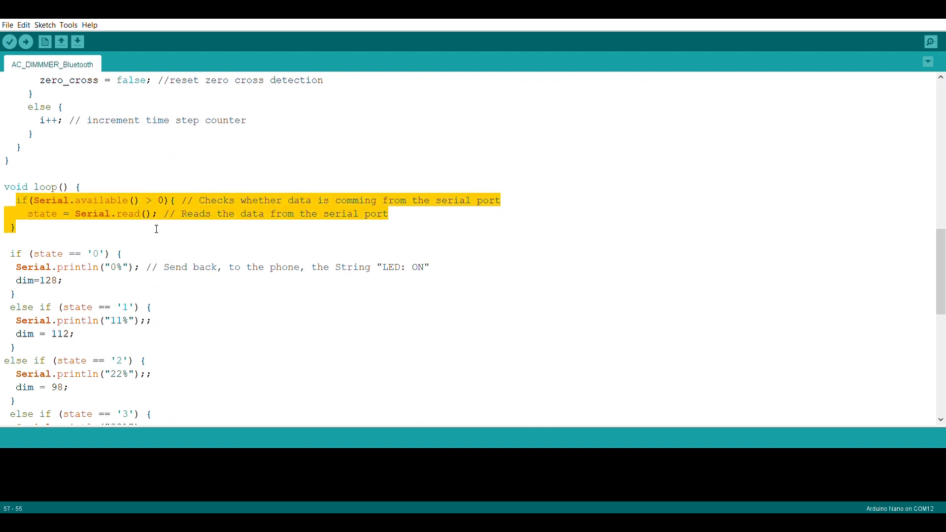
{"action": "scroll", "scroll_direction": "down", "scroll_amount": 3}
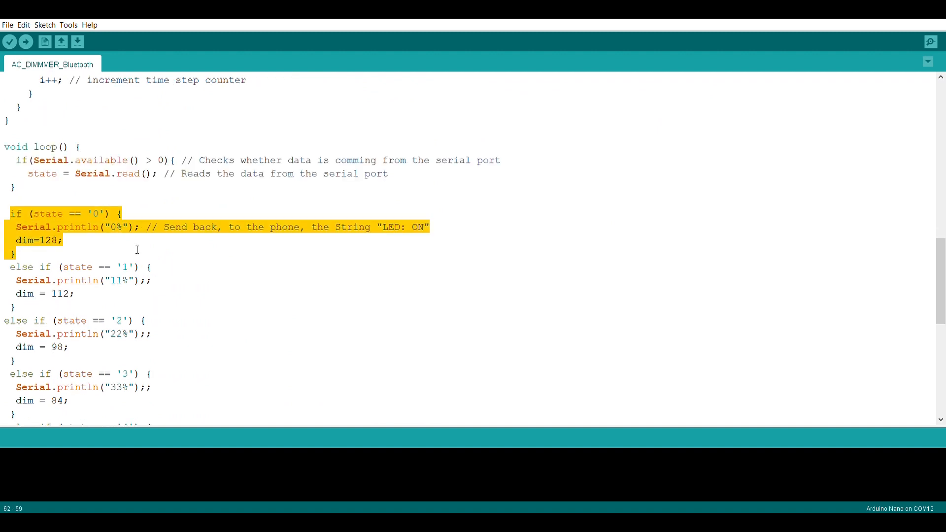
{"action": "scroll", "scroll_direction": "down", "scroll_amount": 3}
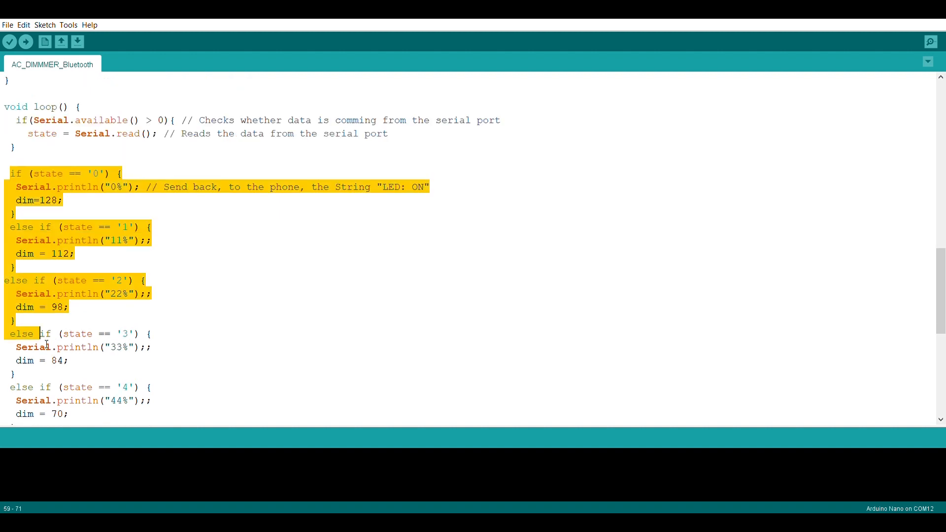
{"action": "scroll", "scroll_direction": "down", "scroll_amount": 3}
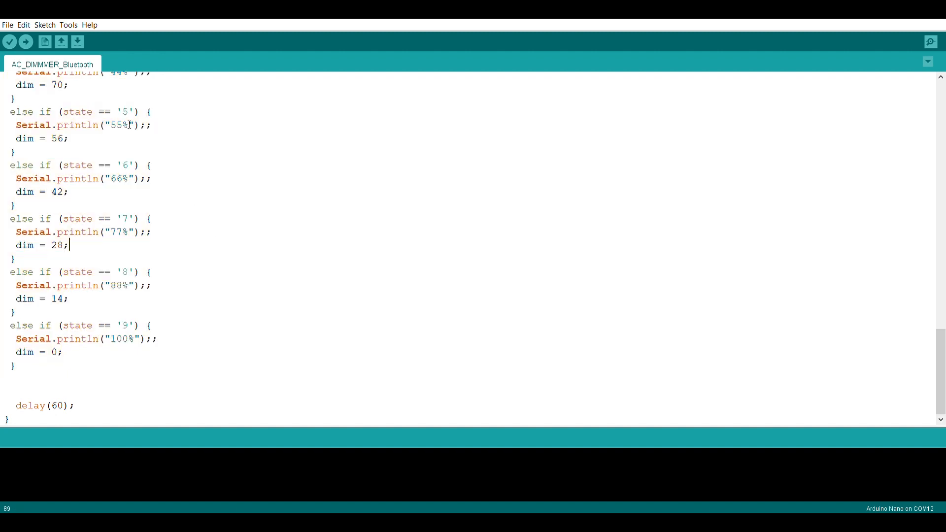
{"action": "left_click", "coordinate": [25, 42]}
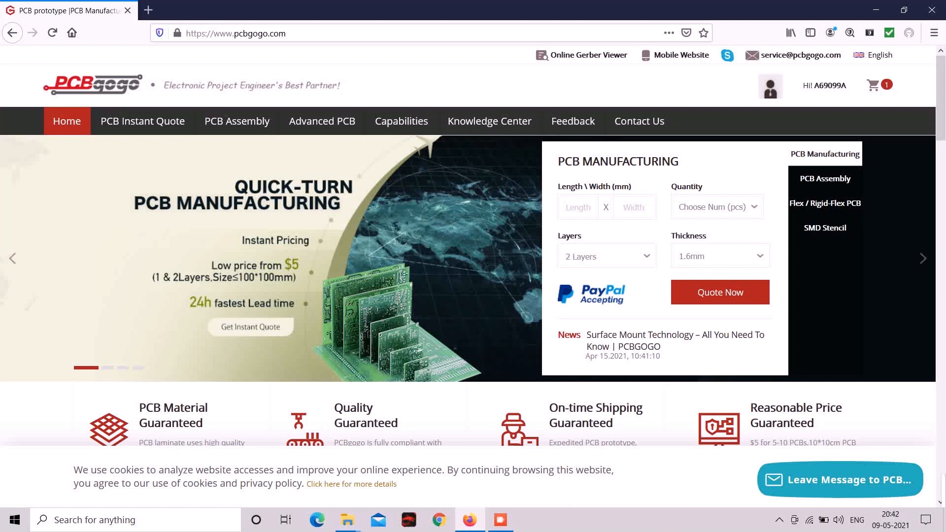
Upload AC_DIMMER_UPDATED.zip as the Gerber file for the PCB order in the cart.
{"action": "left_click", "coordinate": [874, 85]}
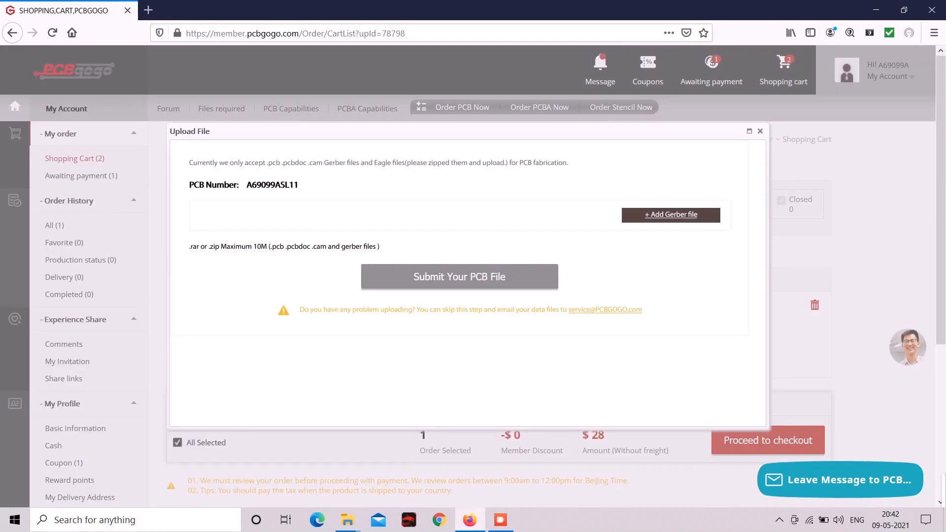
{"action": "left_click", "coordinate": [670, 213]}
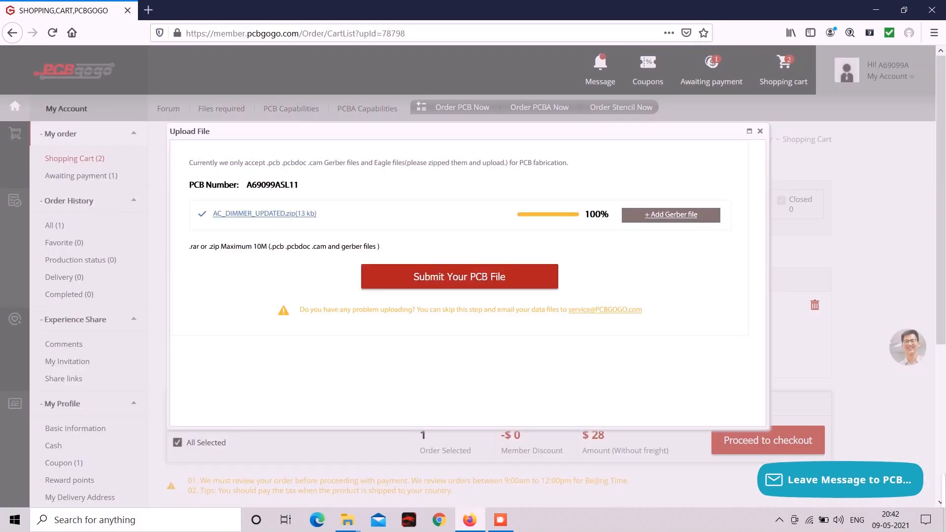